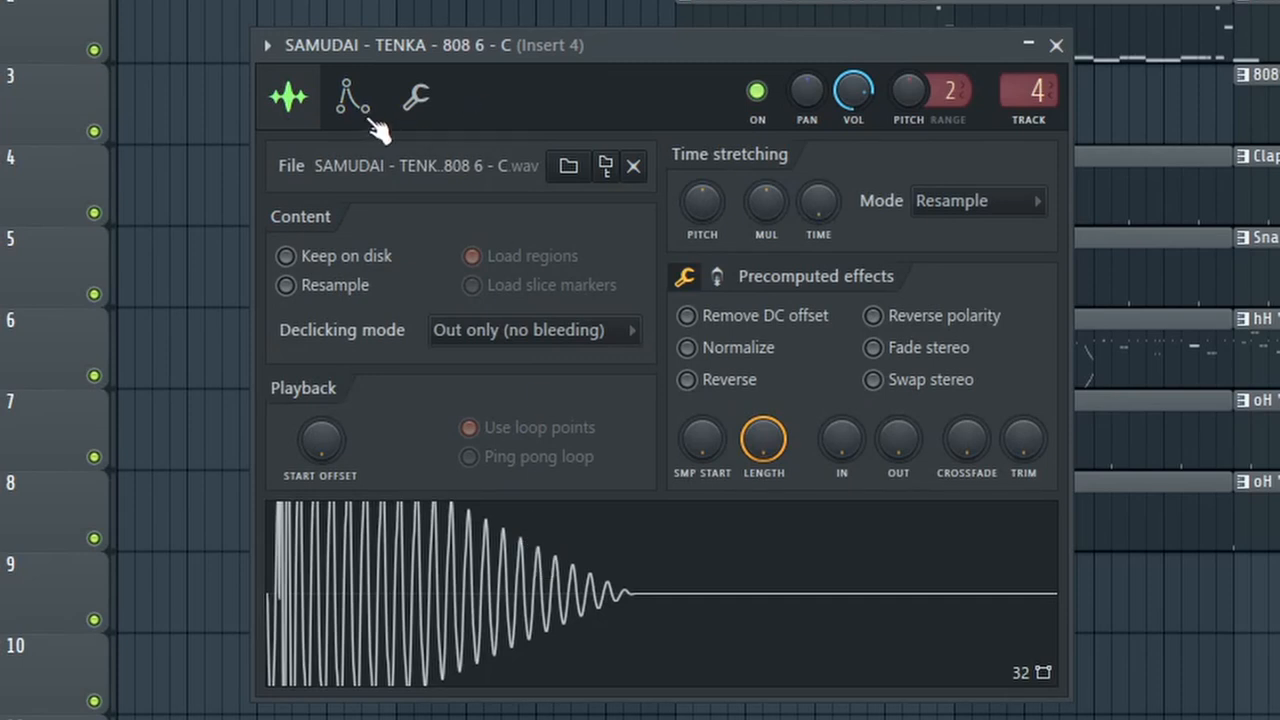
# - Set the 808 6 - C channel's root note from G#4 to C5 in its envelope settings
pyautogui.click(352, 96)
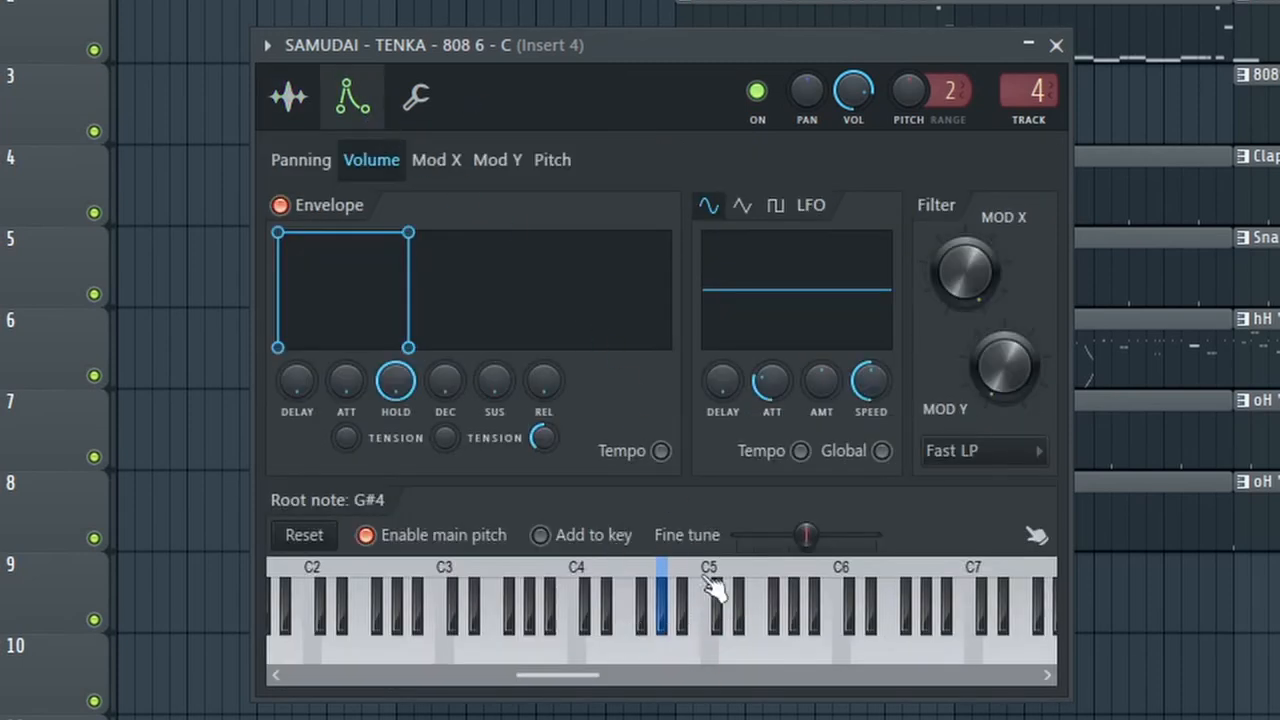
pyautogui.click(289, 98)
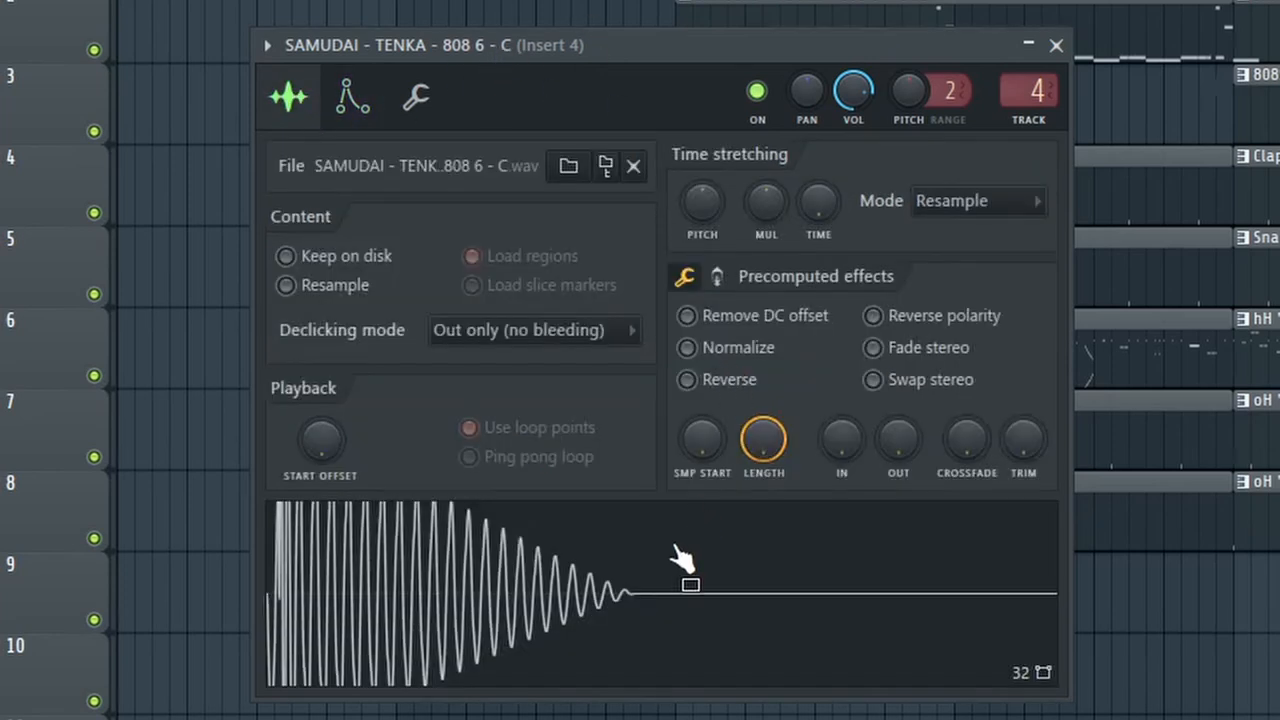
pyautogui.click(350, 97)
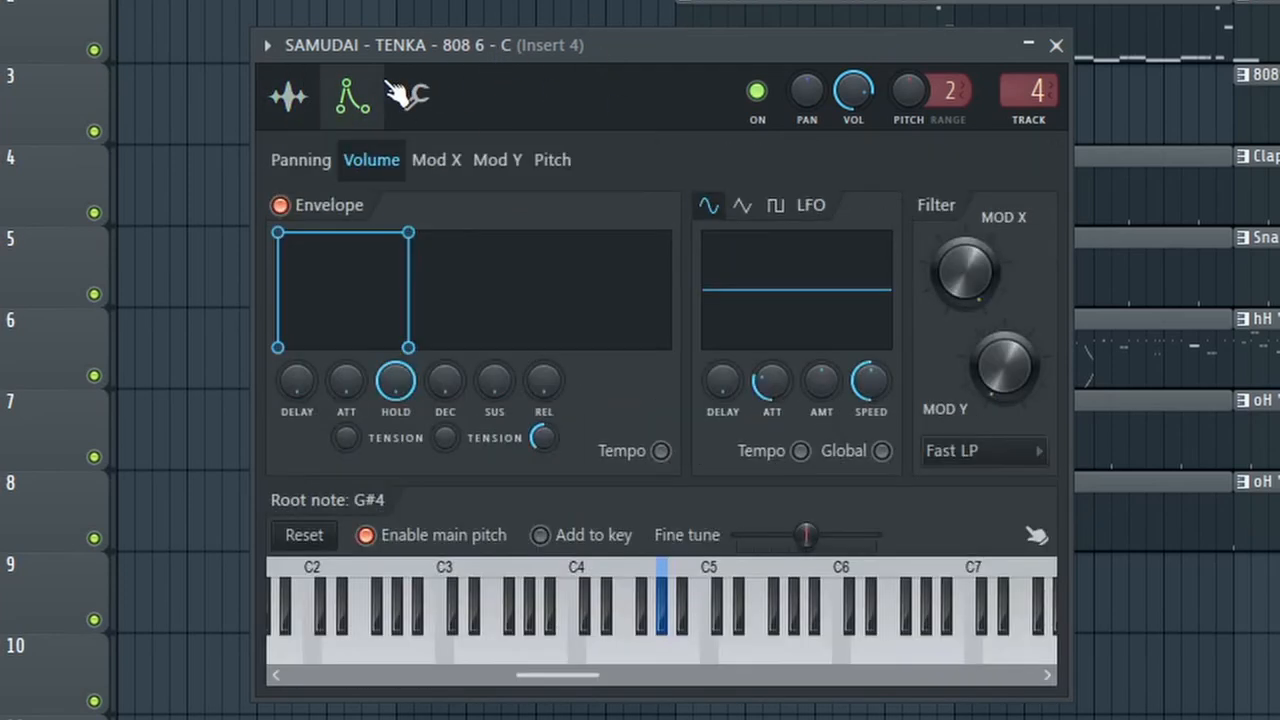
pyautogui.moveTo(638, 650)
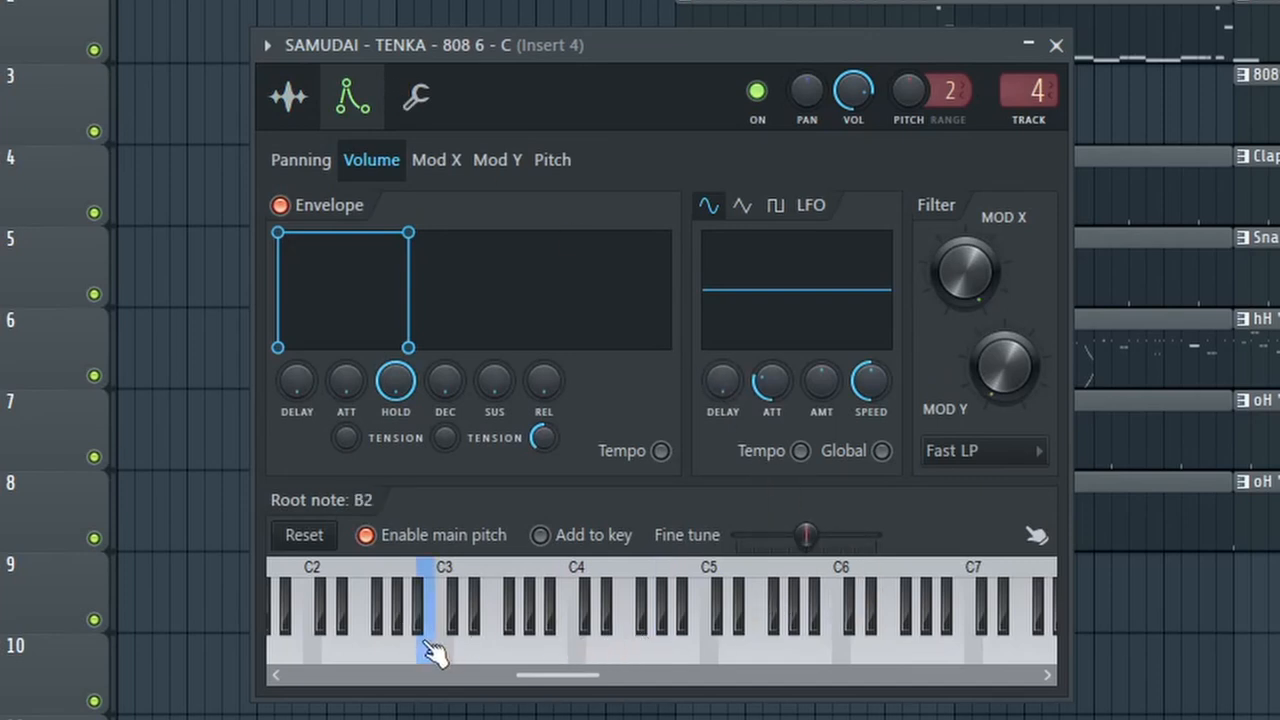
pyautogui.moveTo(693, 638)
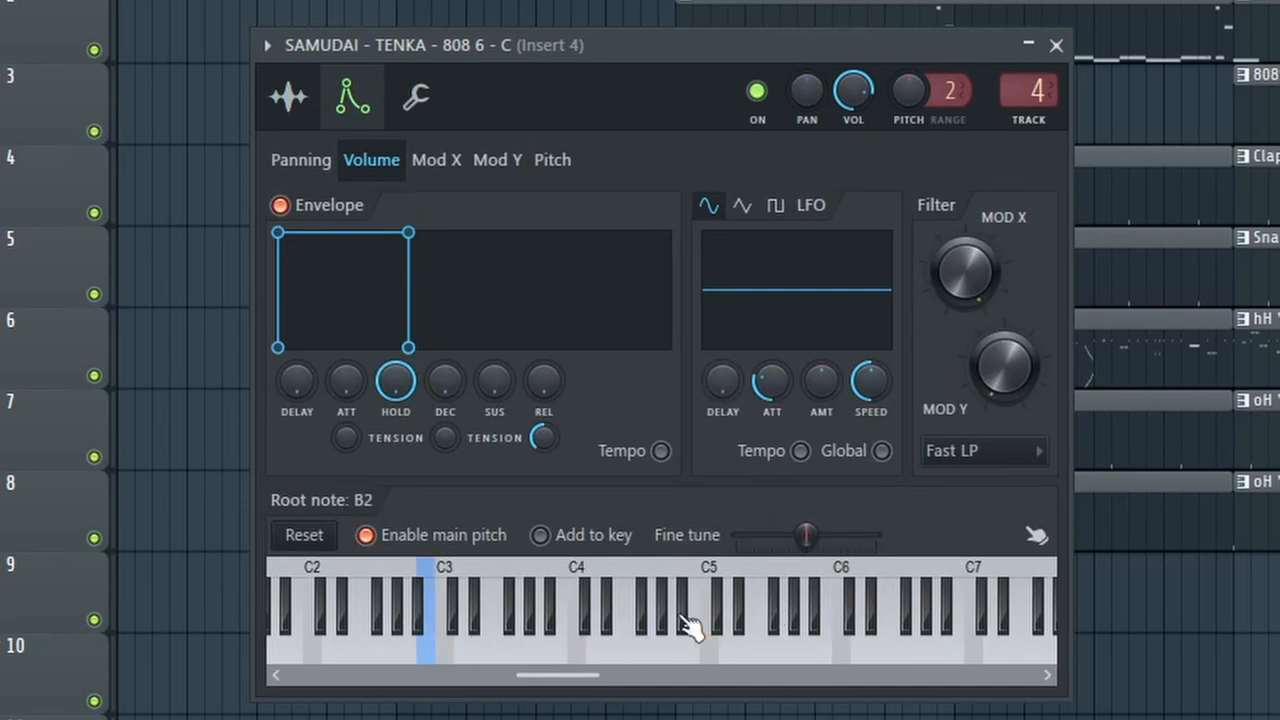
pyautogui.moveTo(723, 642)
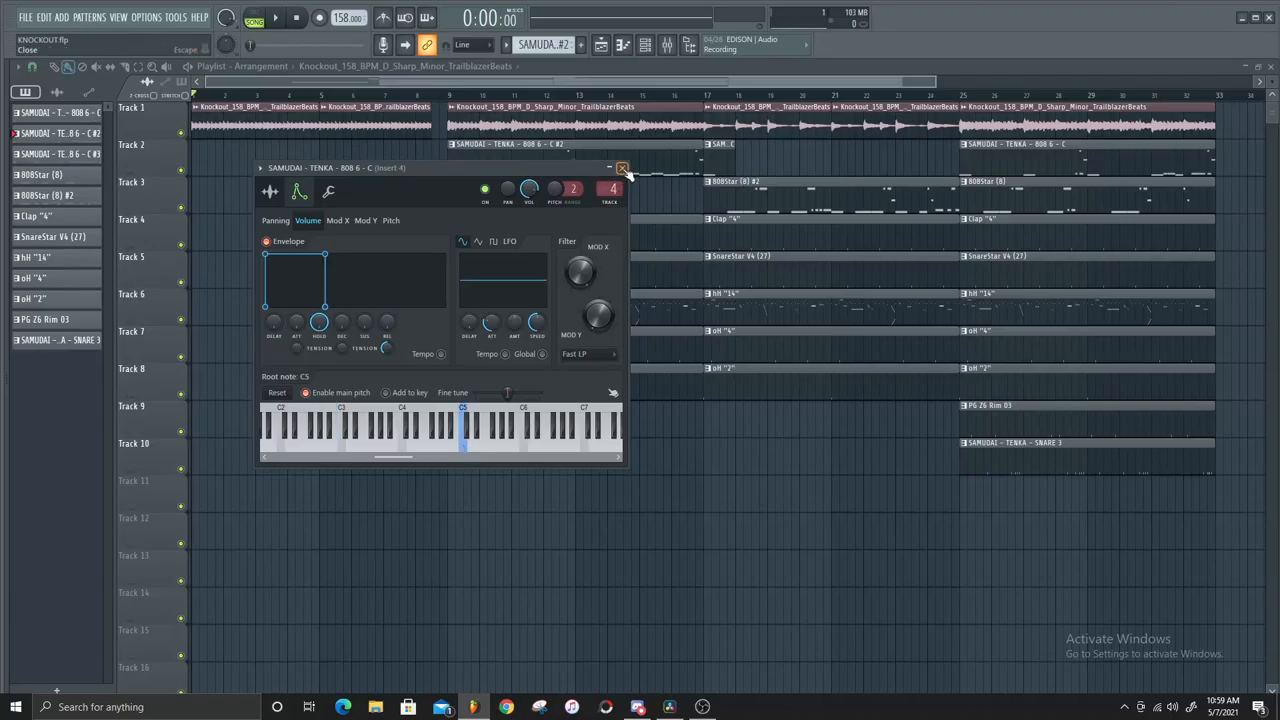
# - Close the 808 Channel settings and reopen them from the Channel rack, root note C5
pyautogui.click(623, 166)
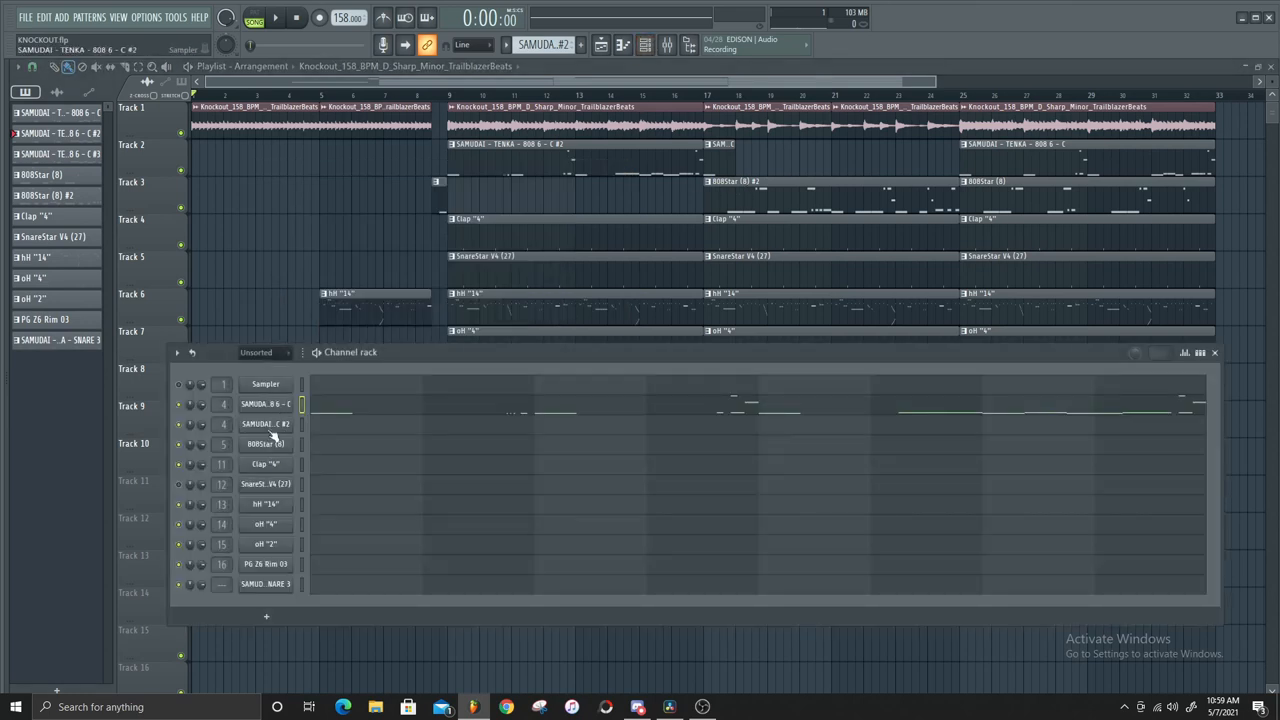
pyautogui.click(265, 444)
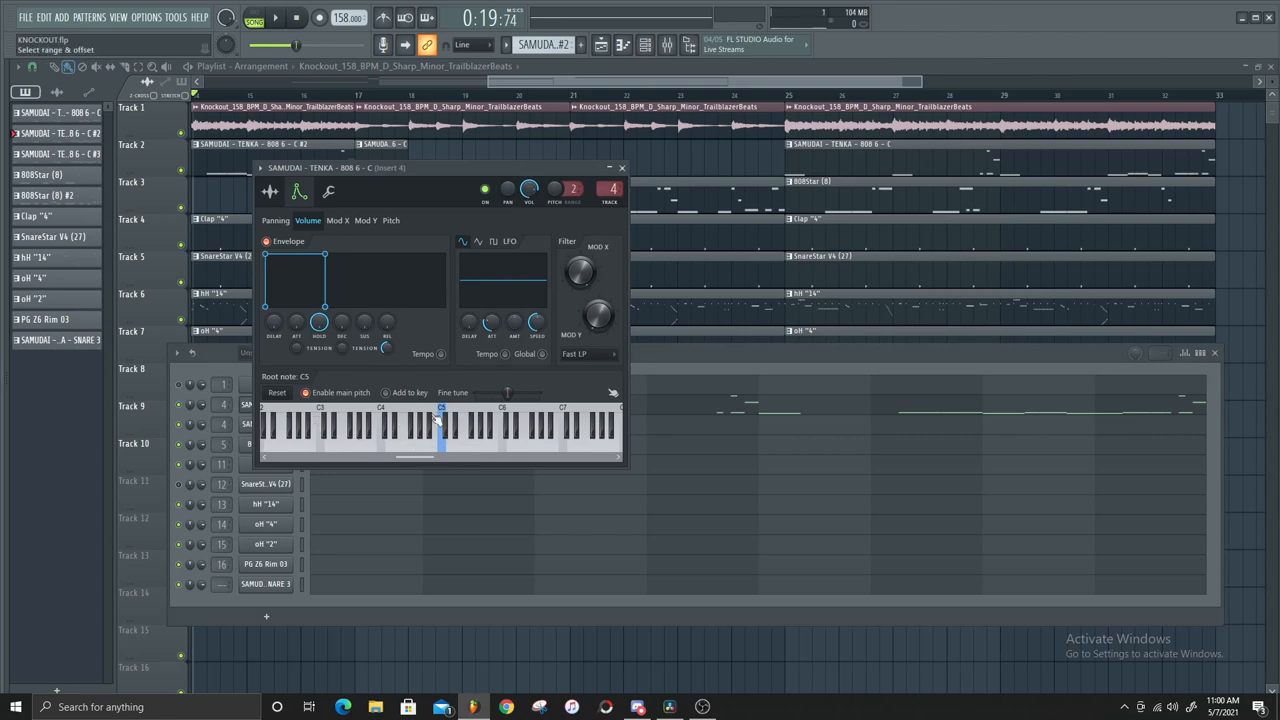
# - Check the 808 sample's file and root note settings, then open SAMPLE CONTEST.flp
pyautogui.click(267, 191)
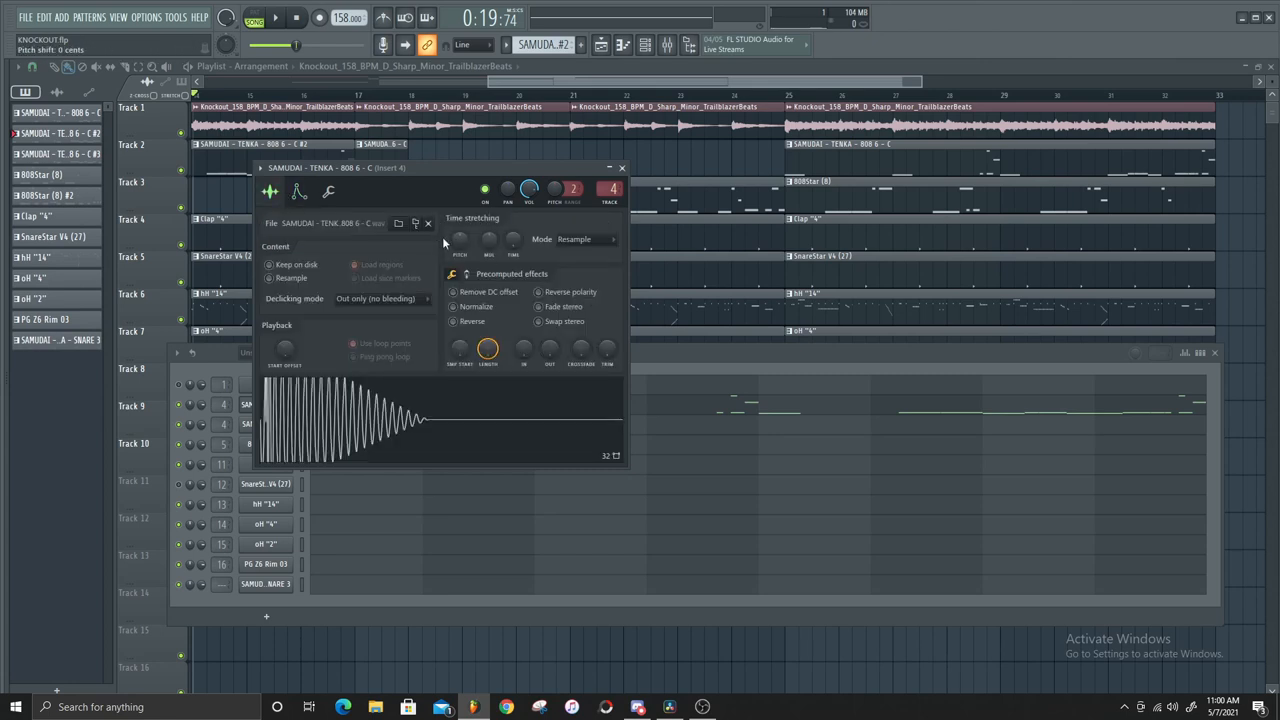
pyautogui.moveTo(414, 223)
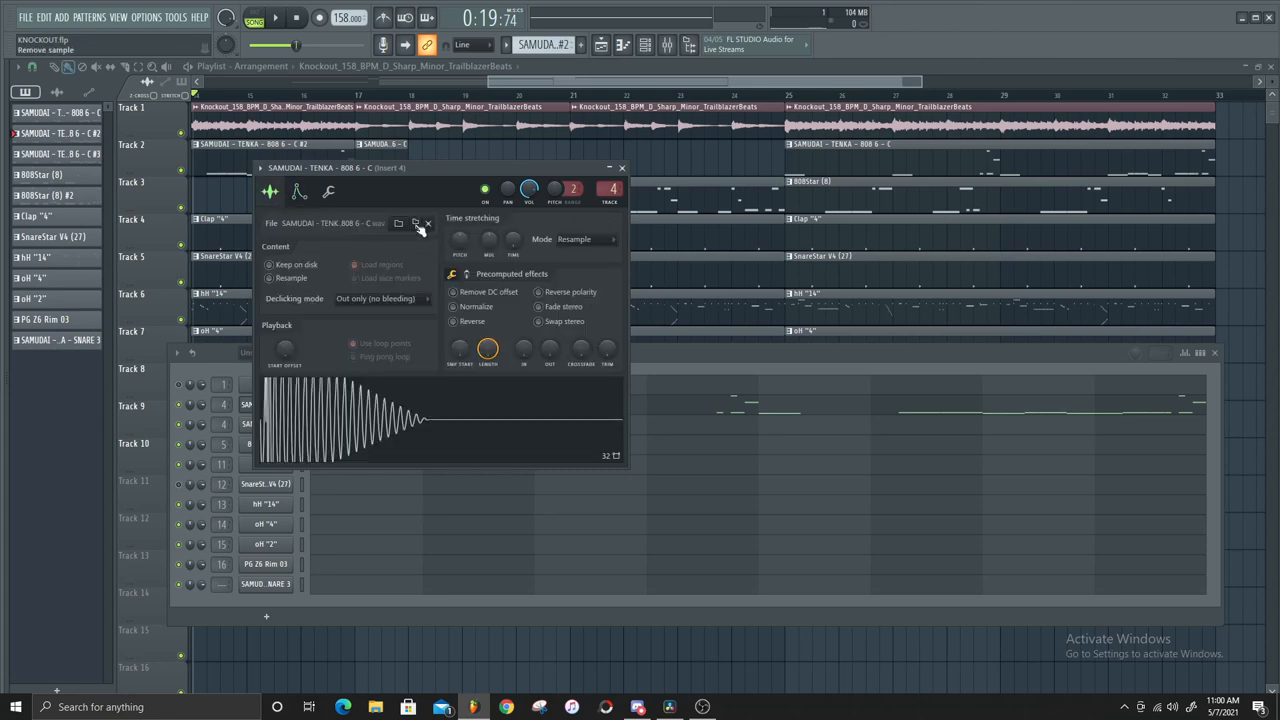
pyautogui.click(298, 191)
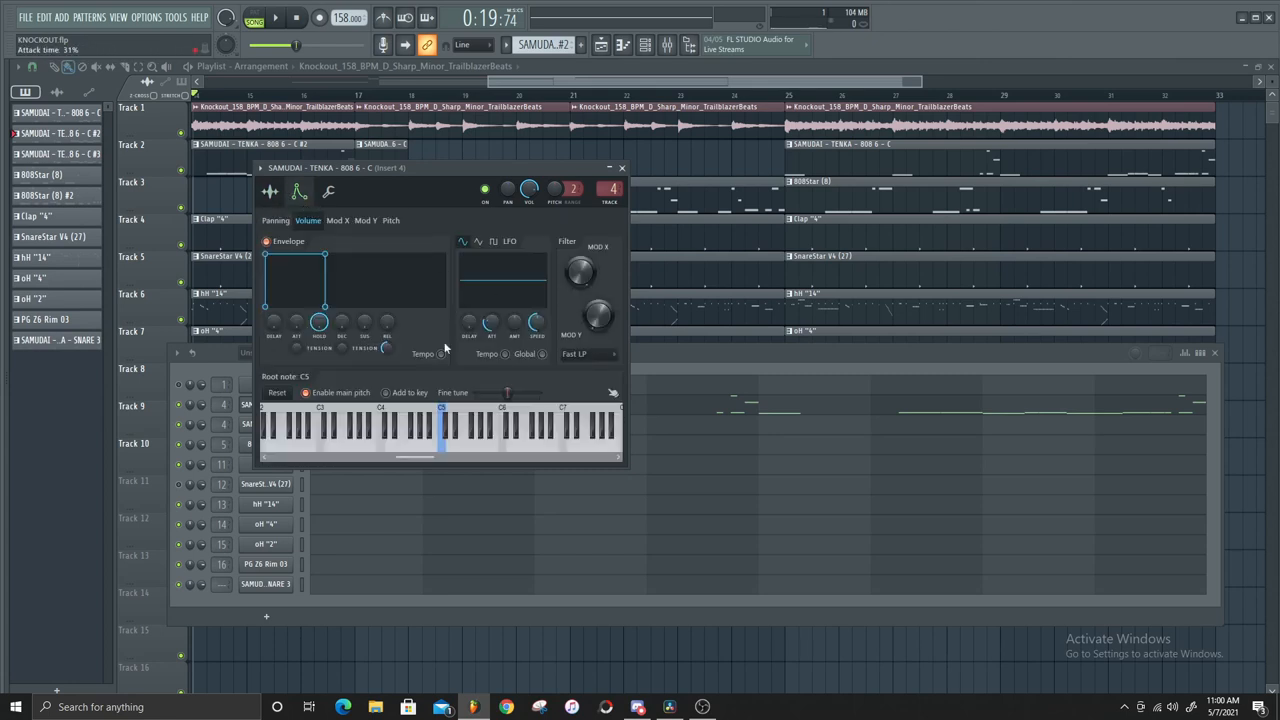
pyautogui.moveTo(580, 270); pyautogui.dragTo(585, 262)
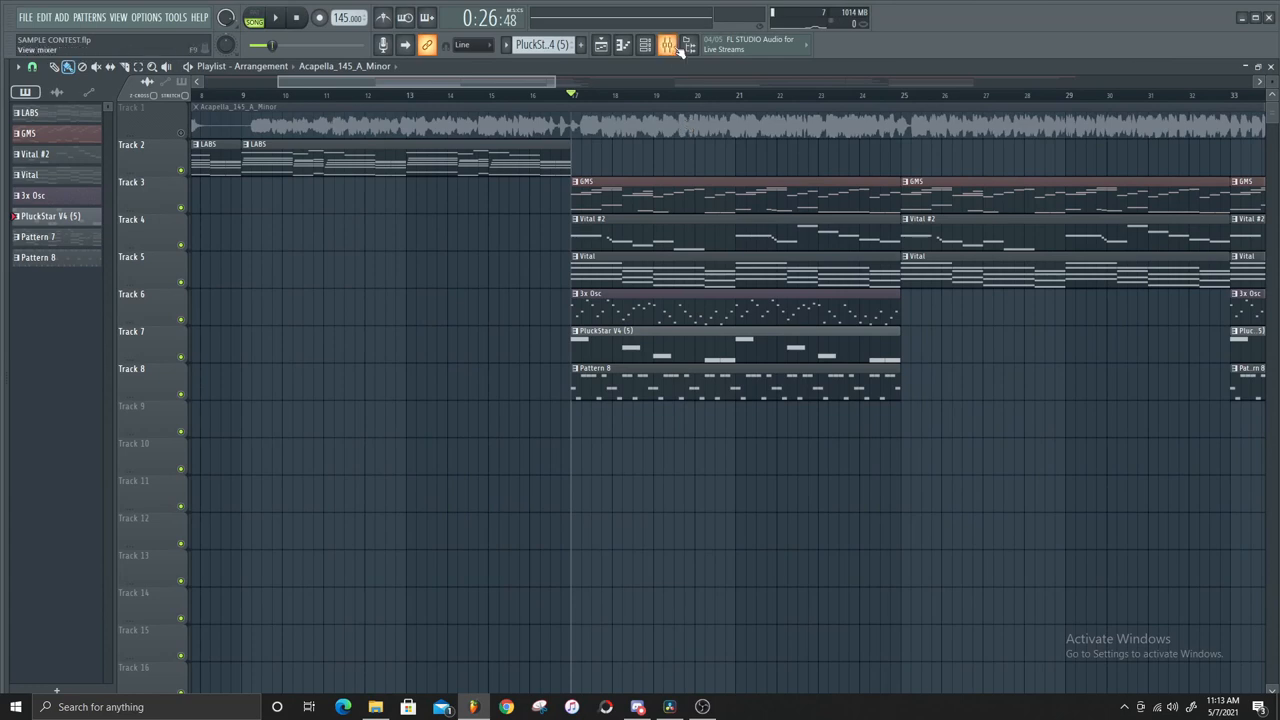
# - Load the Visual > Tuner plugin into an empty mixer insert slot
pyautogui.click(643, 44)
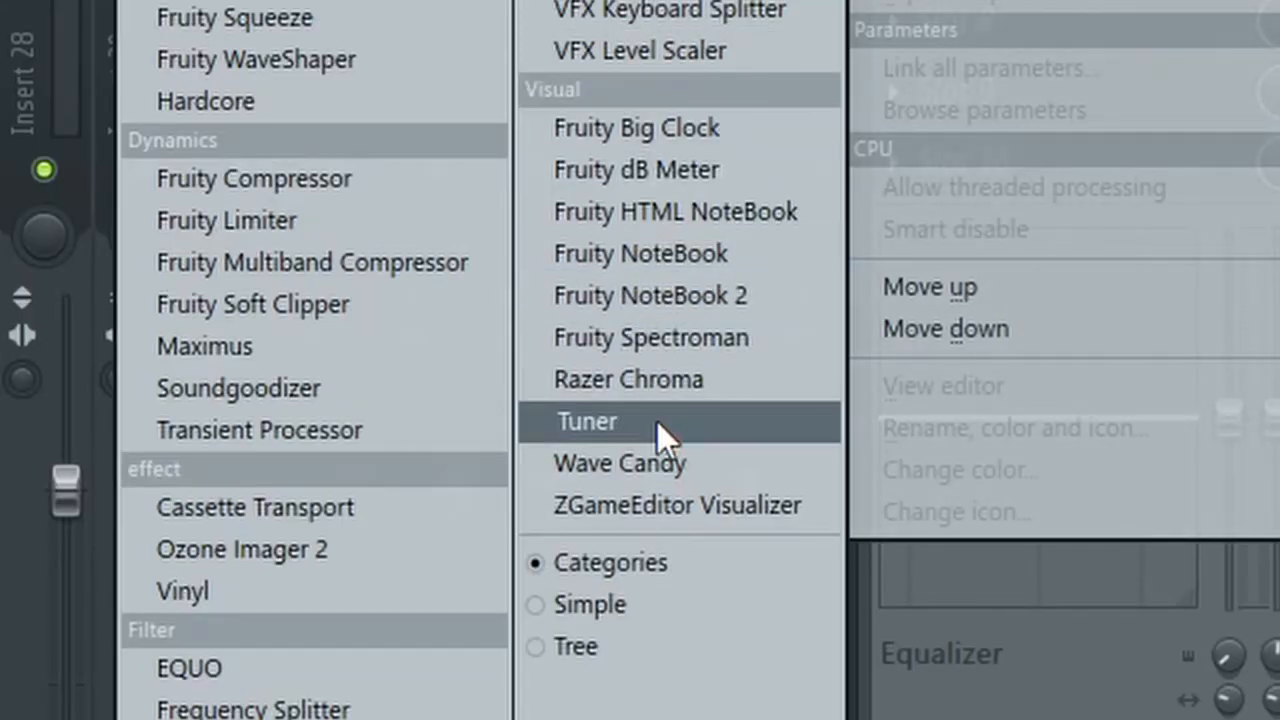
pyautogui.click(585, 421)
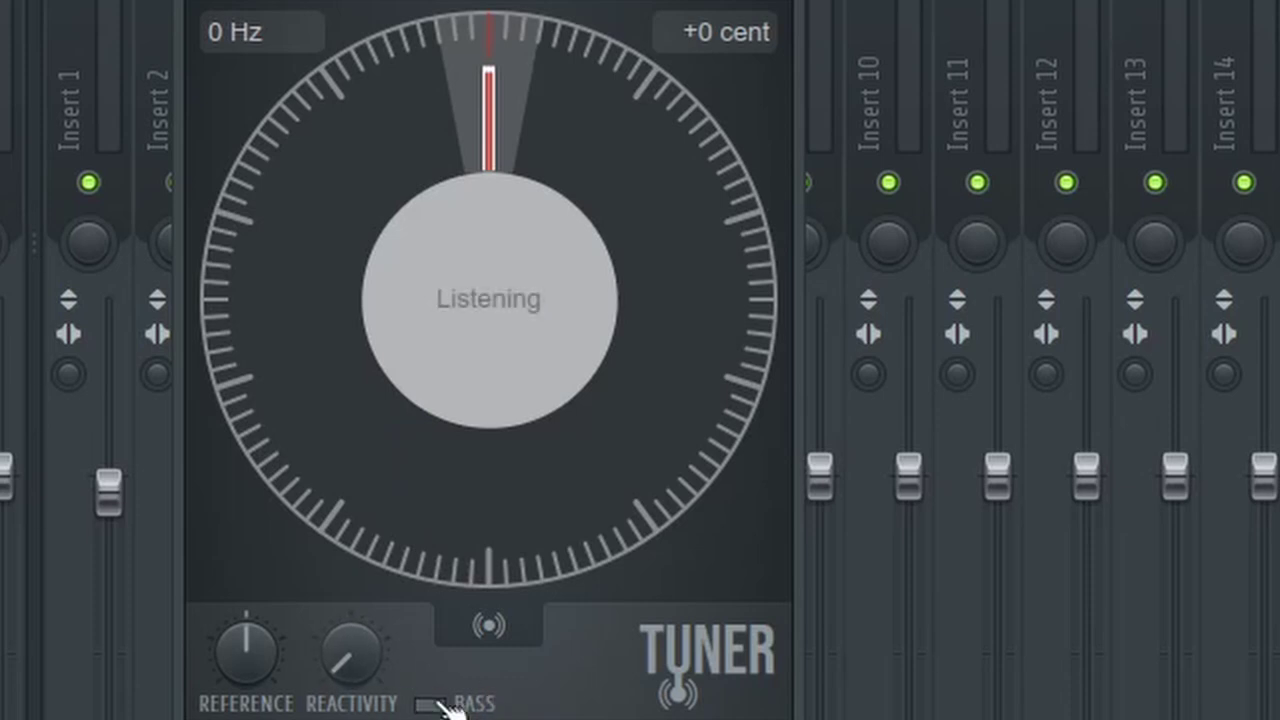
# - Enable the Tuner's BASS mode and show PluckStar V4 settings with root note G4
pyautogui.click(434, 718)
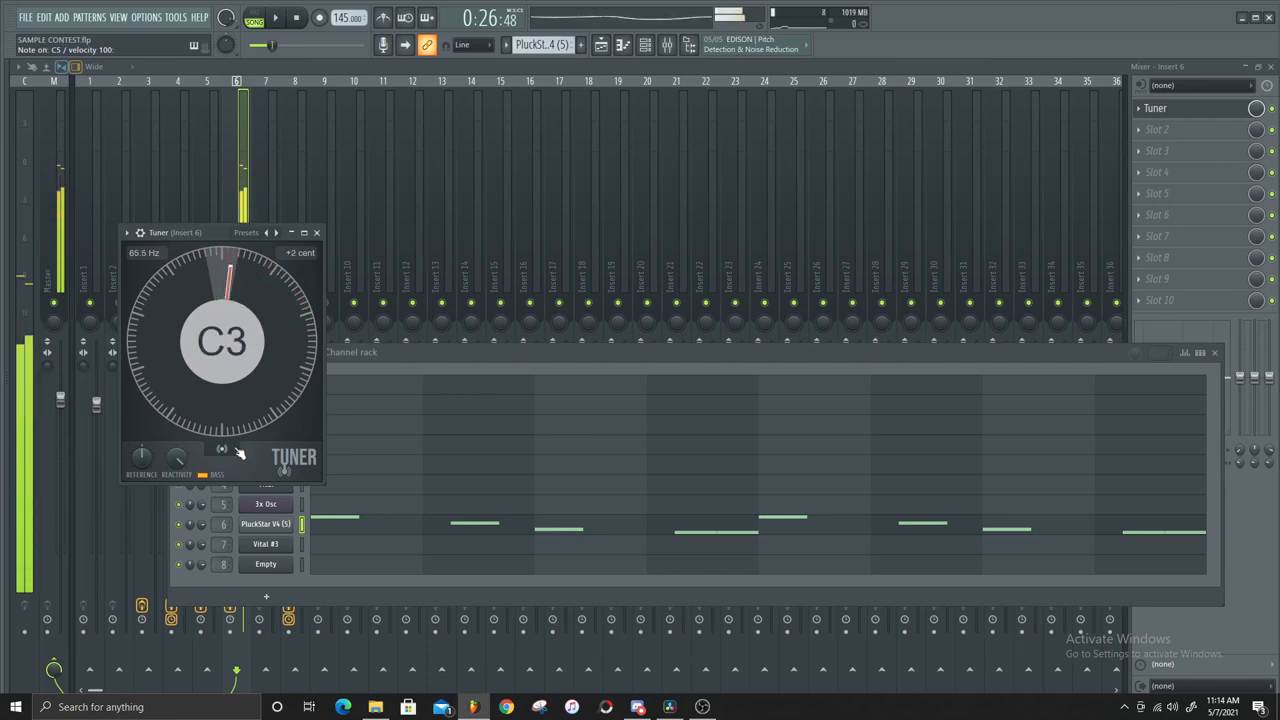
pyautogui.click(265, 524)
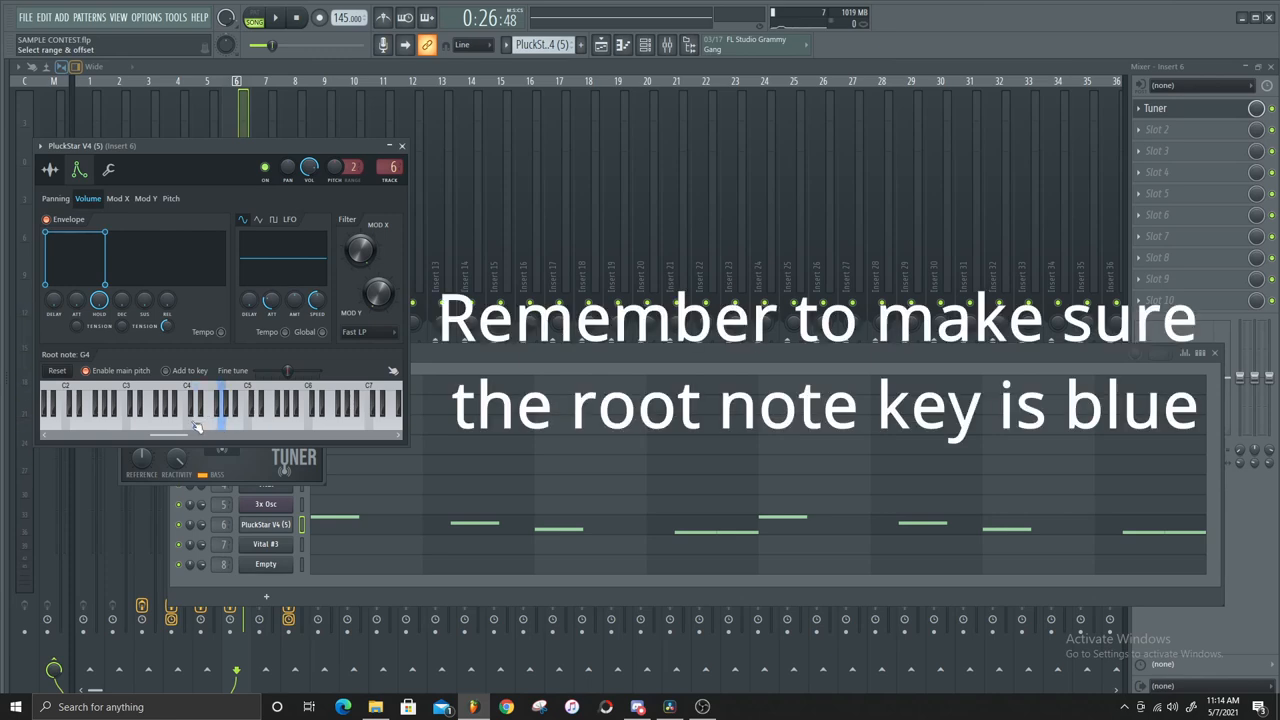
# - Try PluckStar V4 root note C4 (Tuner reads G3), then restore it to G4
pyautogui.click(186, 405)
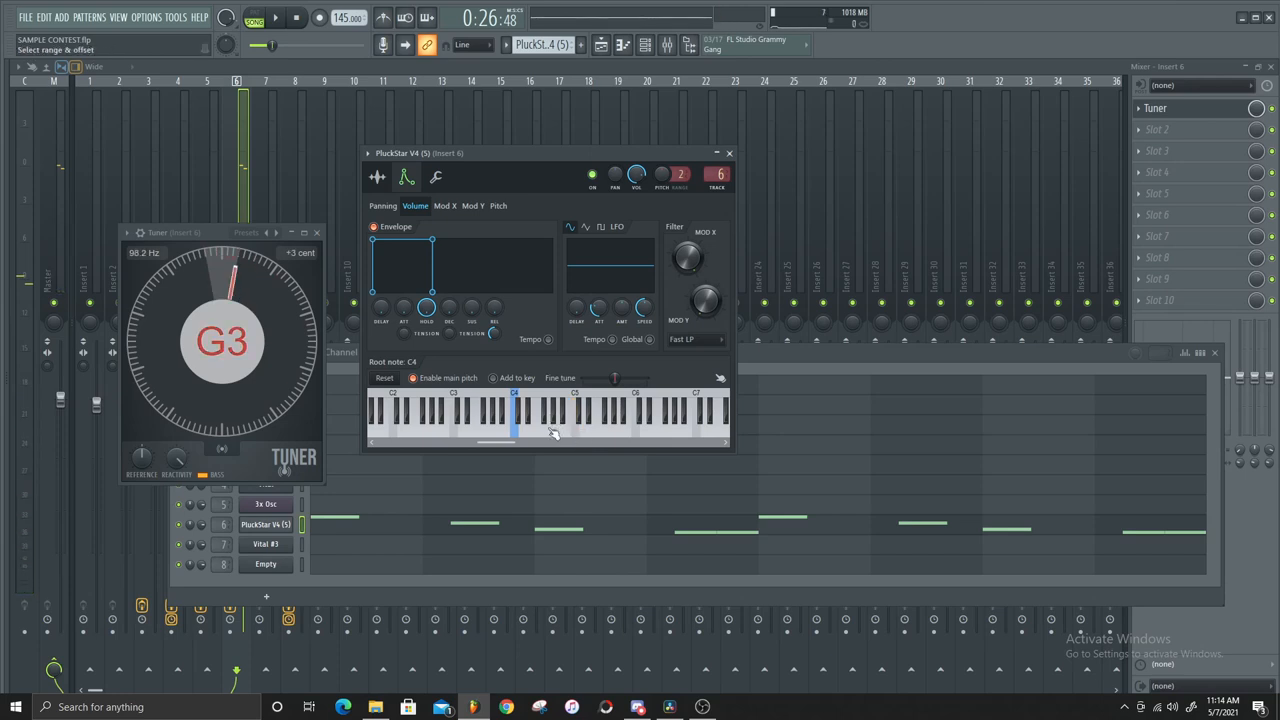
pyautogui.click(553, 415)
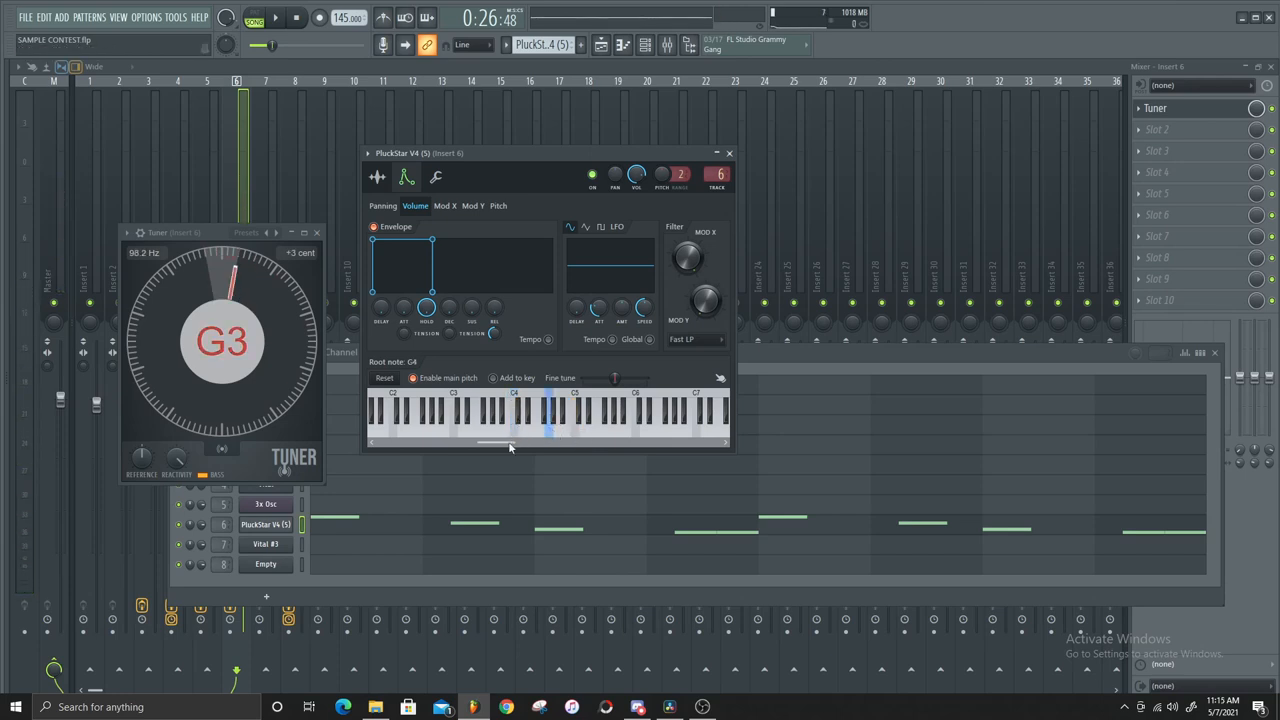
pyautogui.click(551, 430)
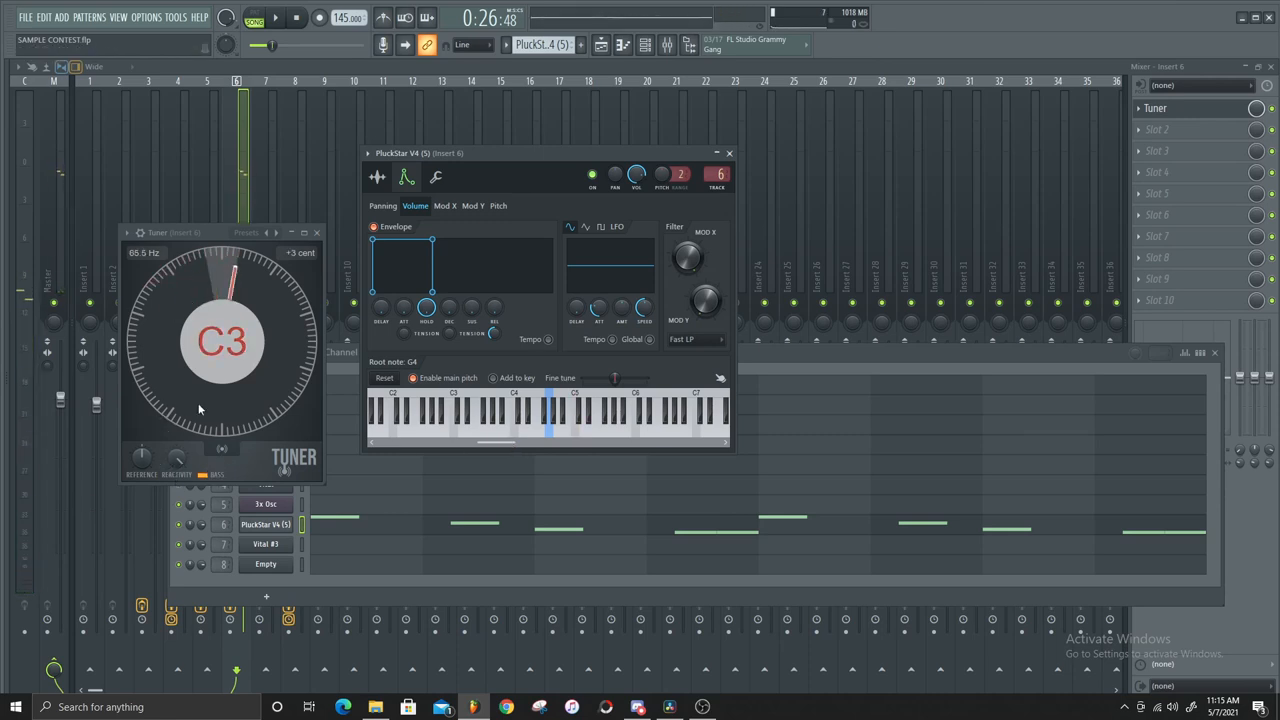
pyautogui.moveTo(195, 272)
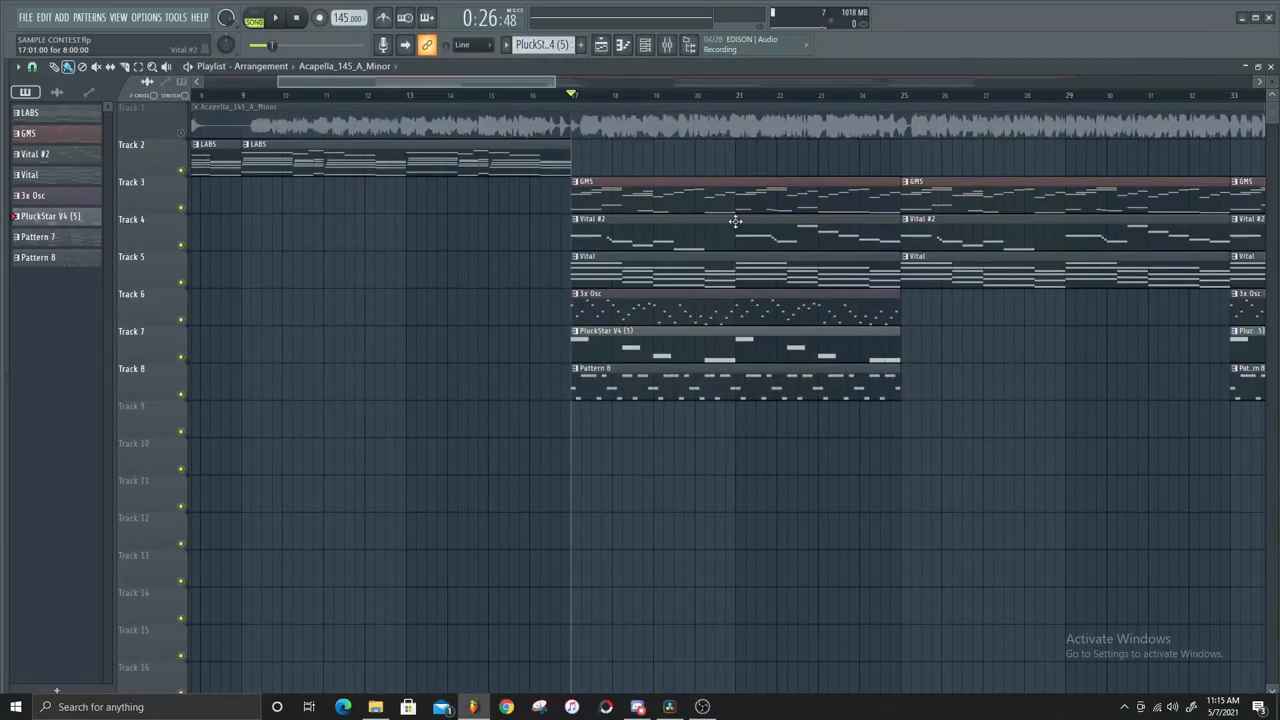
pyautogui.moveTo(728, 220)
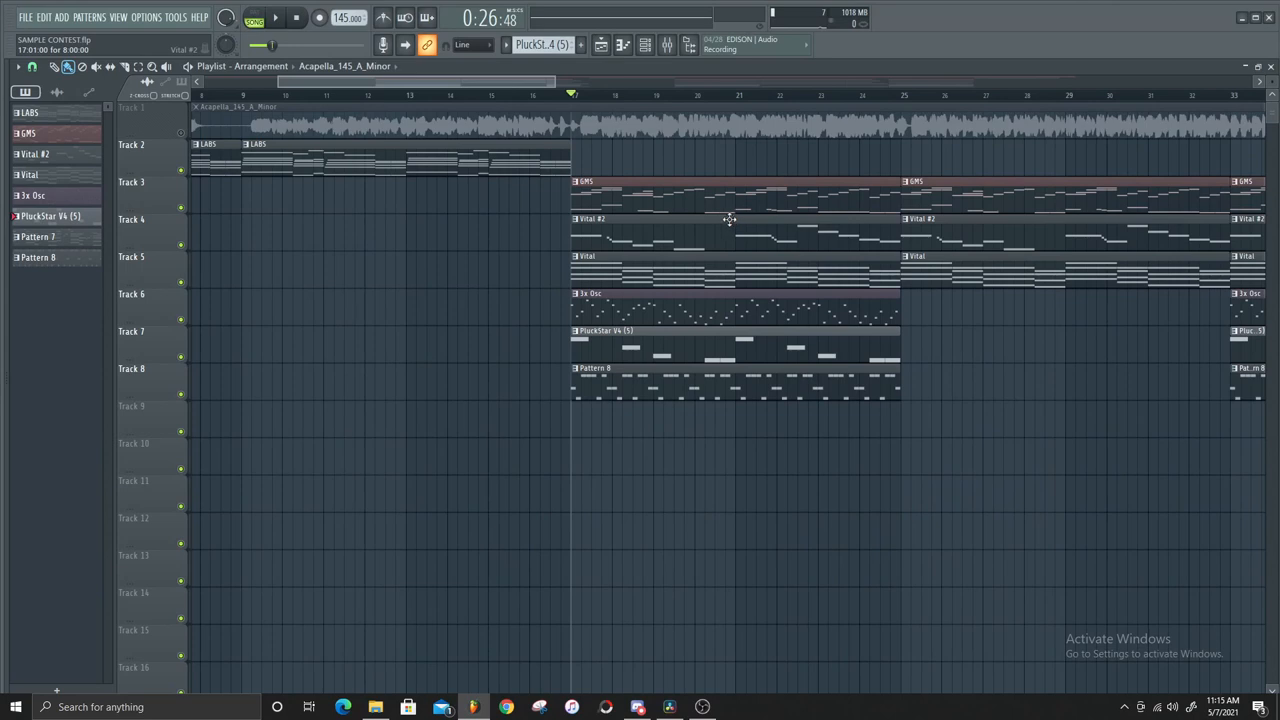